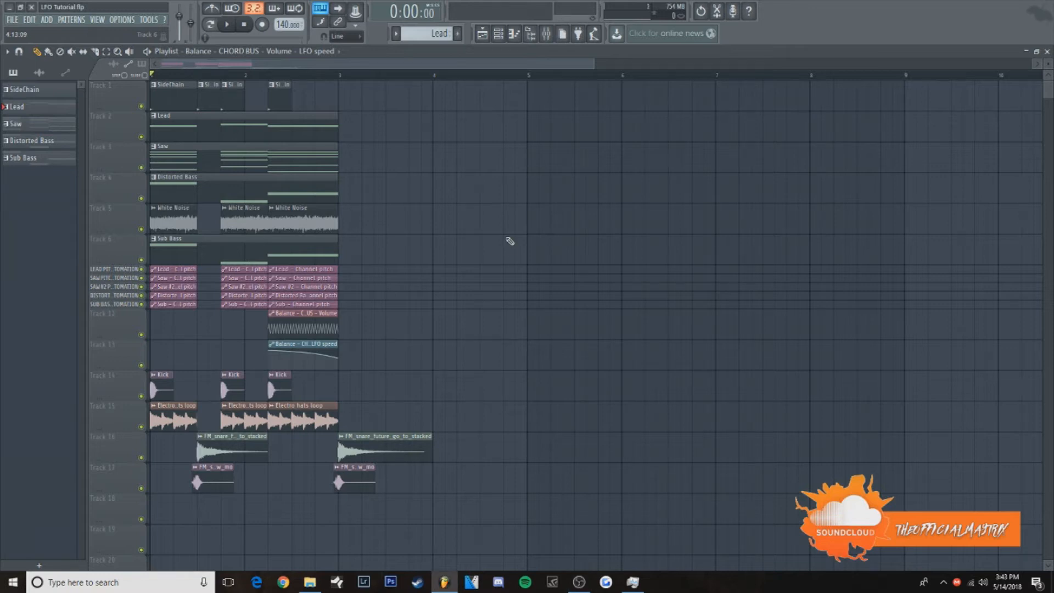
# Bring up the mixer from the playlist toolbar.
pyautogui.click(226, 25)
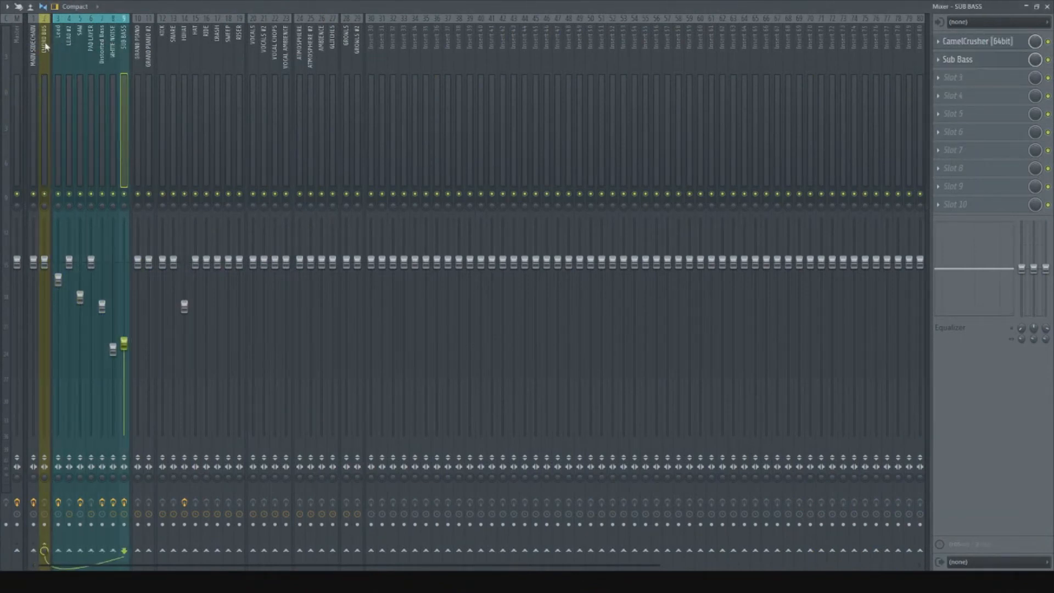
# Create a CHORD BUS volume automation clip in the playlist with its LFO switched on.
pyautogui.click(44, 34)
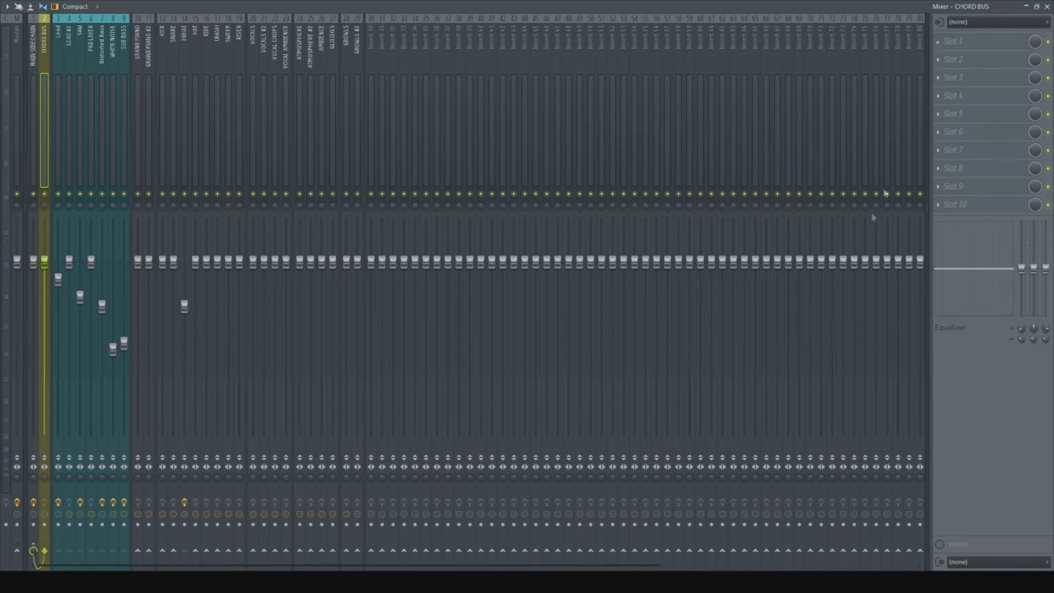
pyautogui.click(962, 41)
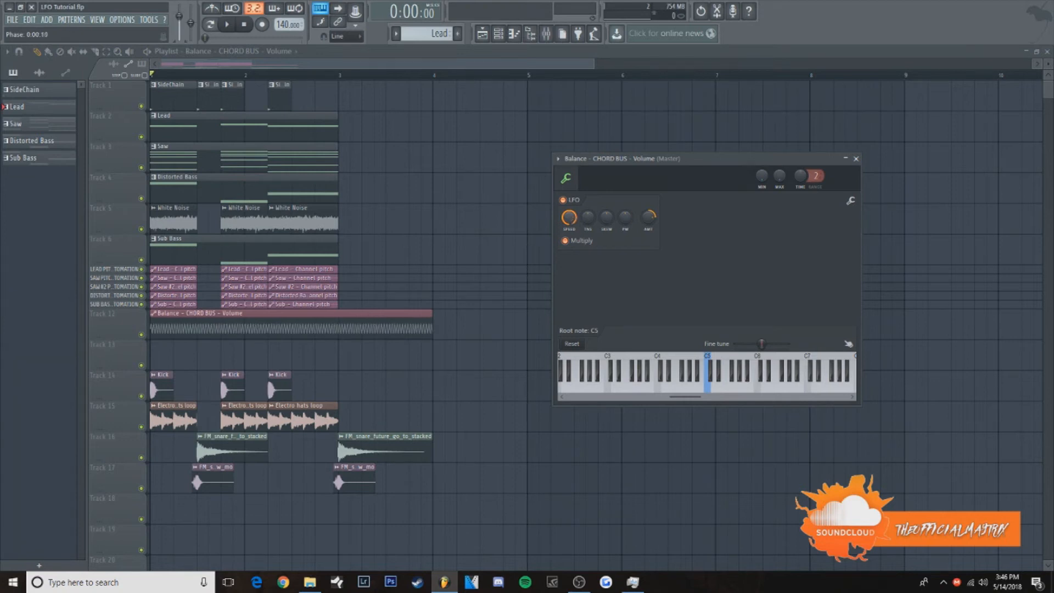
# Create an automation clip for the LFO speed of the CHORD BUS volume clip.
pyautogui.rightClick(568, 216)
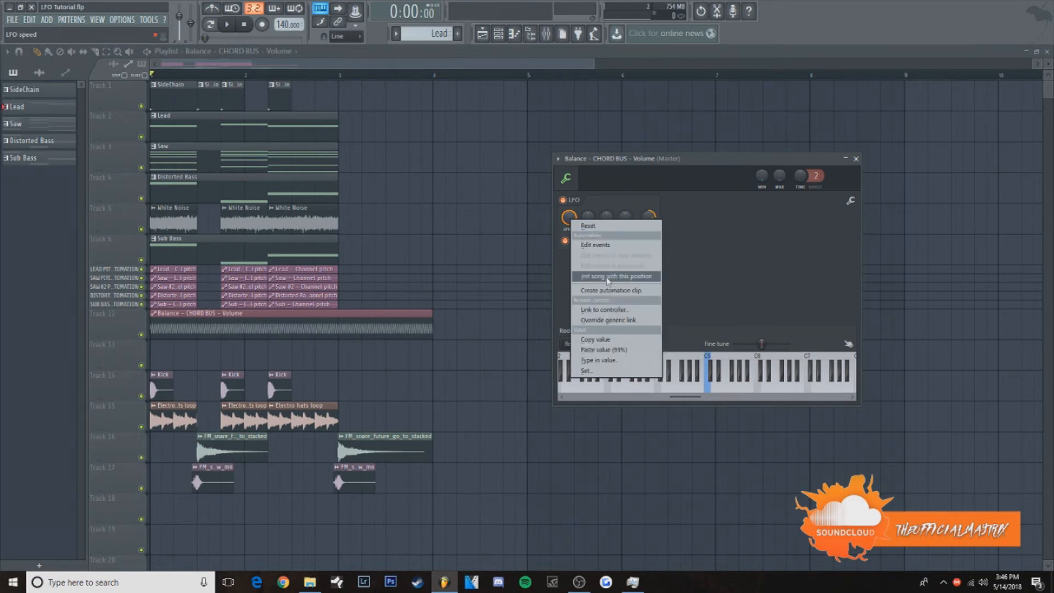
pyautogui.moveTo(610, 289)
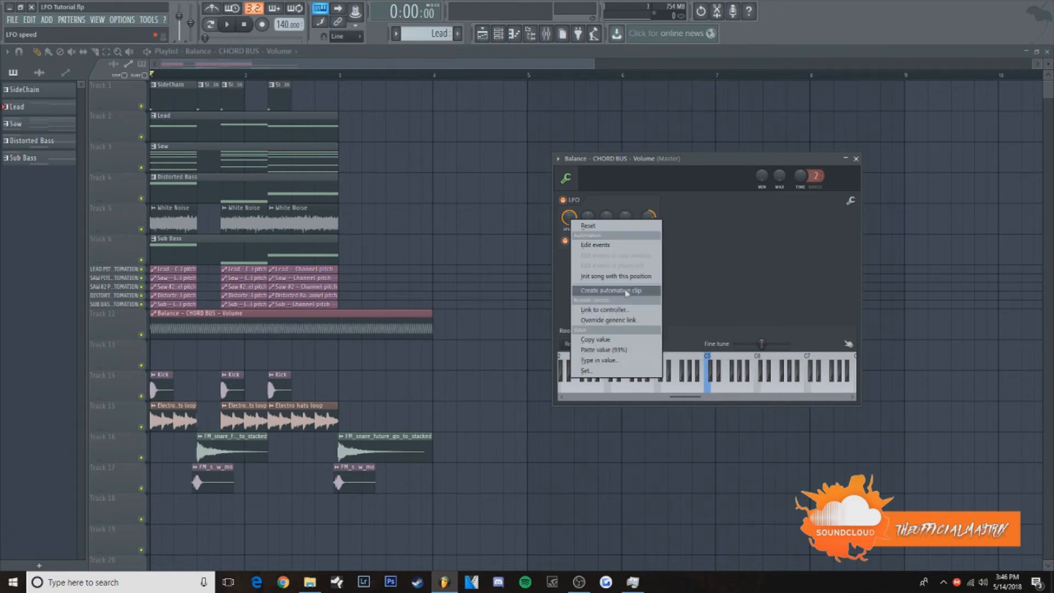
pyautogui.click(612, 290)
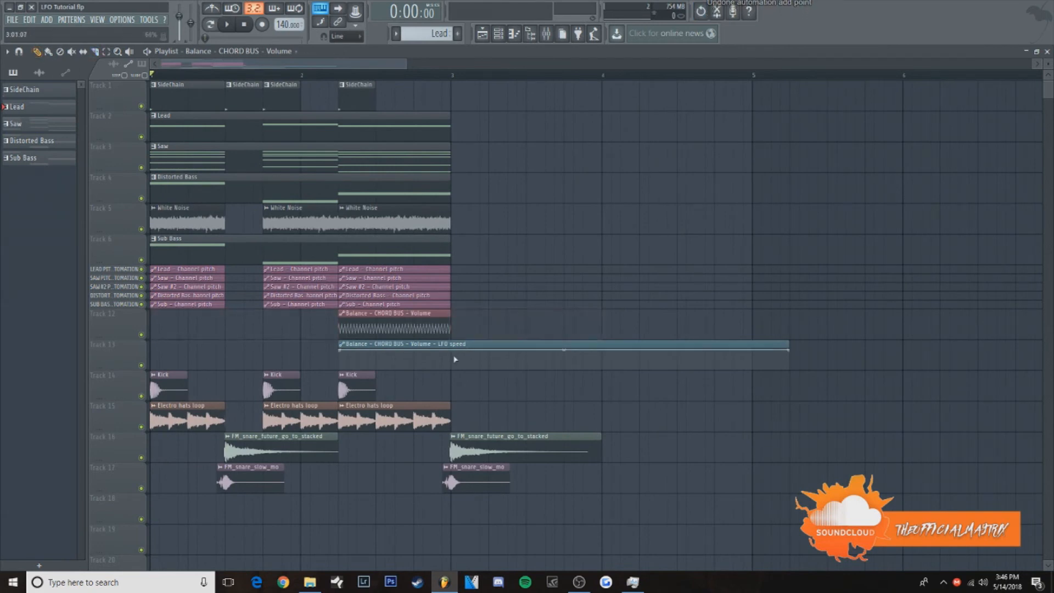
# Trim the LFO speed clip back to bar 3 and drag its end point into a descending ramp.
pyautogui.moveTo(790, 349); pyautogui.dragTo(453, 353)
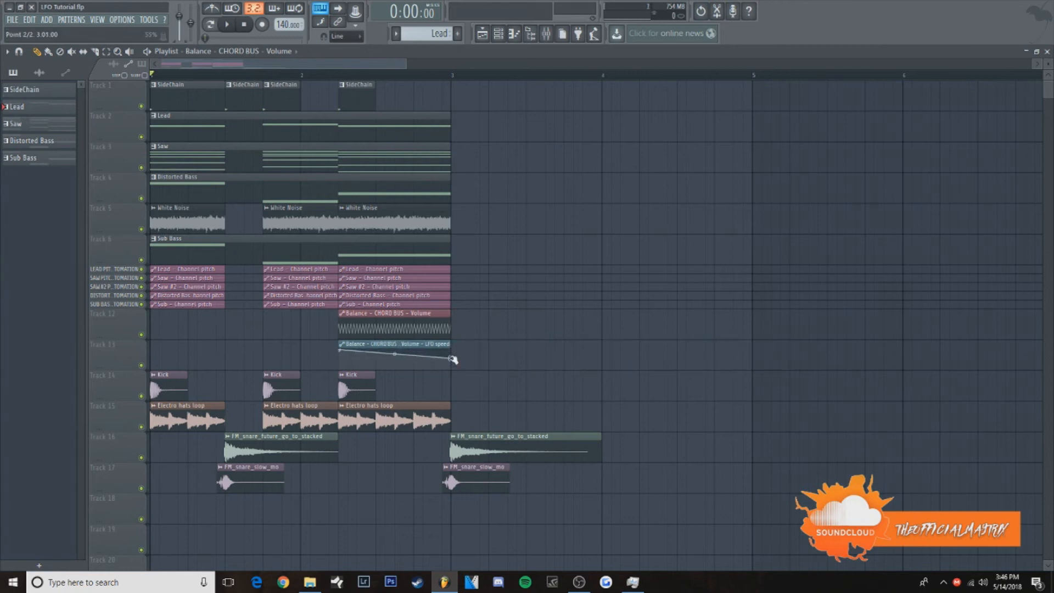
pyautogui.moveTo(450, 360); pyautogui.dragTo(409, 342)
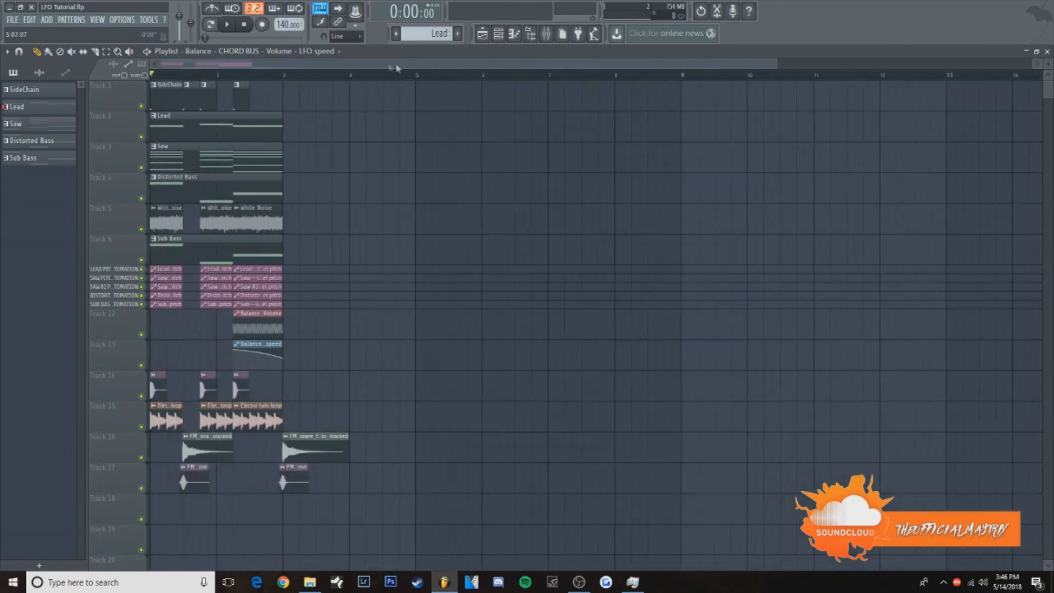
pyautogui.click(227, 25)
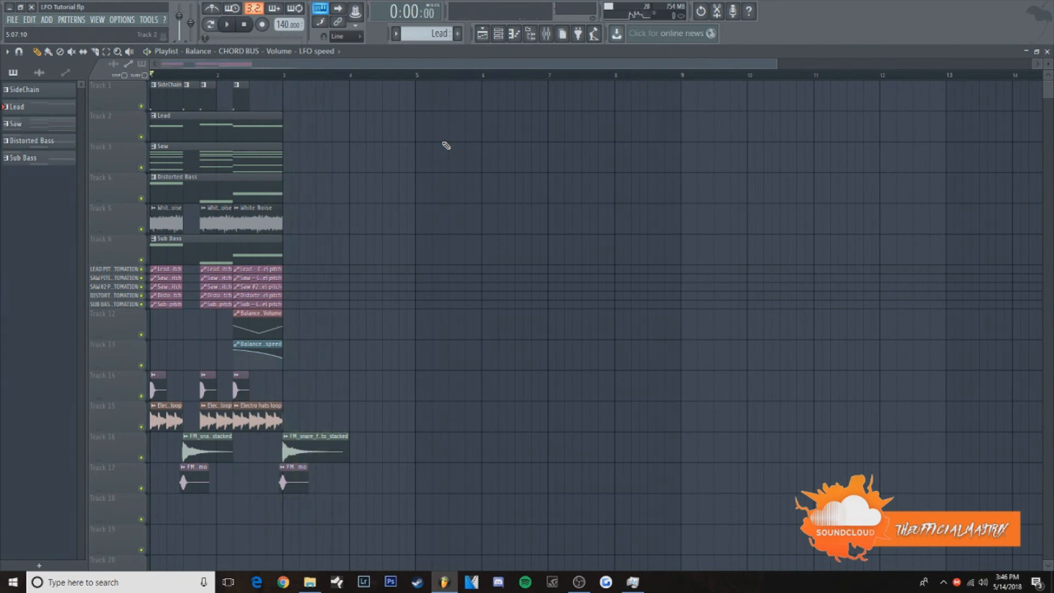
pyautogui.moveTo(704, 480)
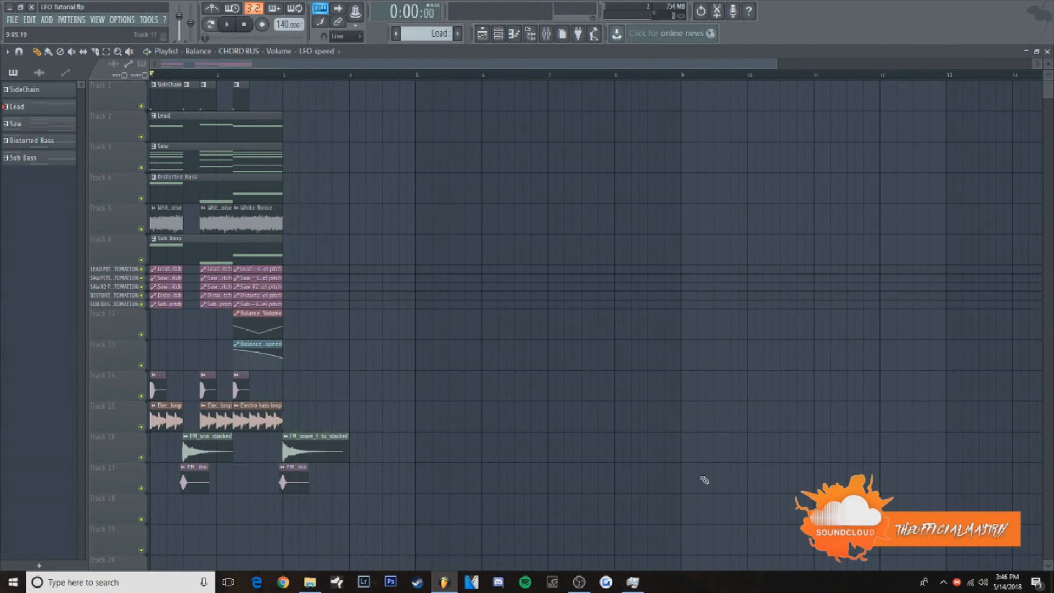